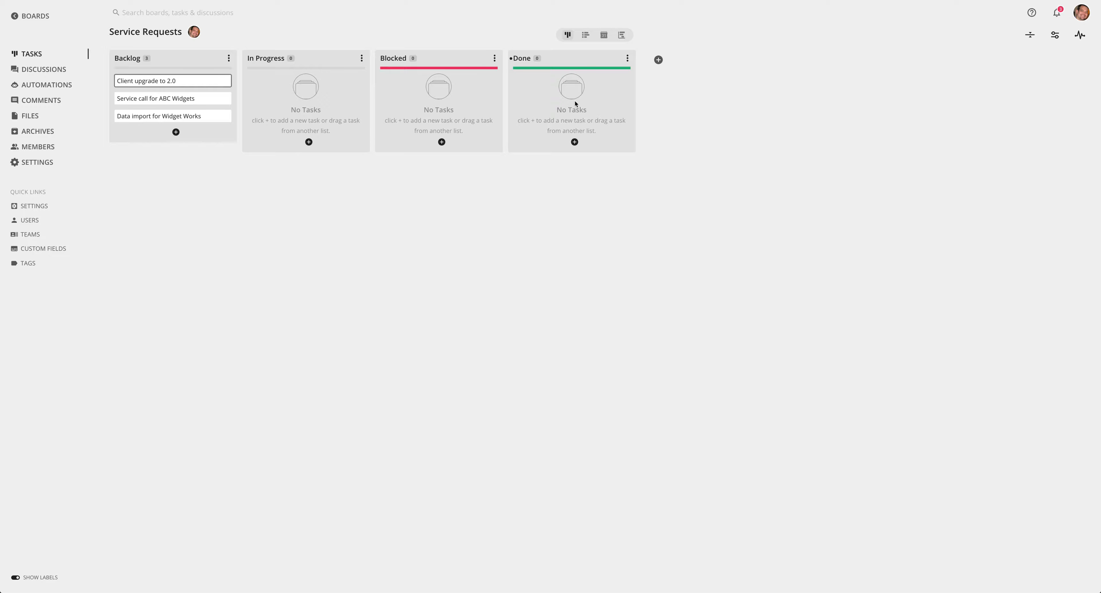
{"action": "mouse_move", "coordinate": [262, 194]}
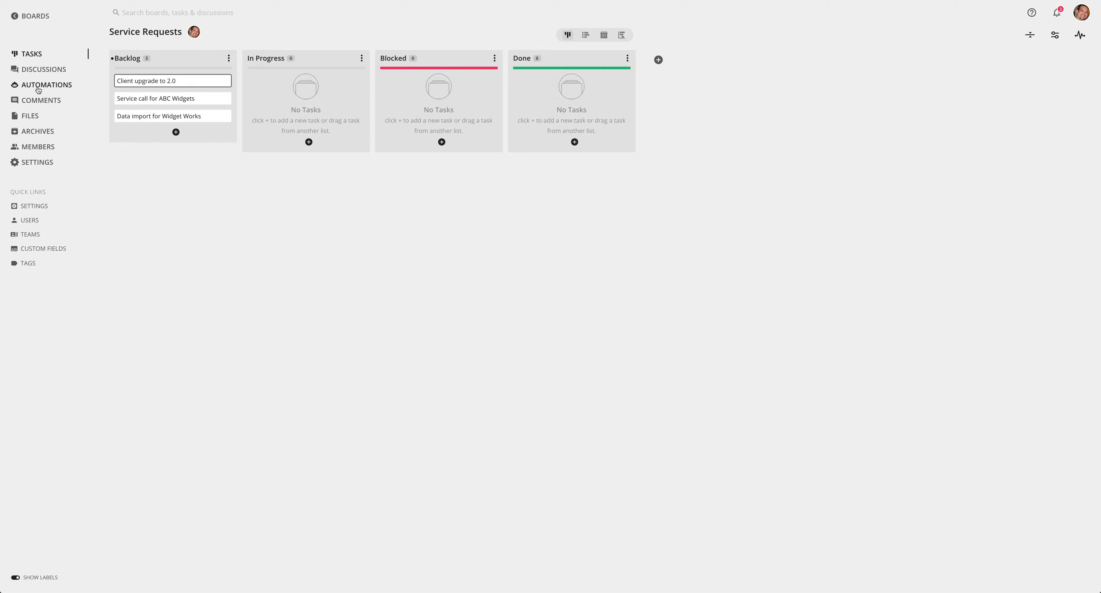
{"action": "mouse_move", "coordinate": [45, 86]}
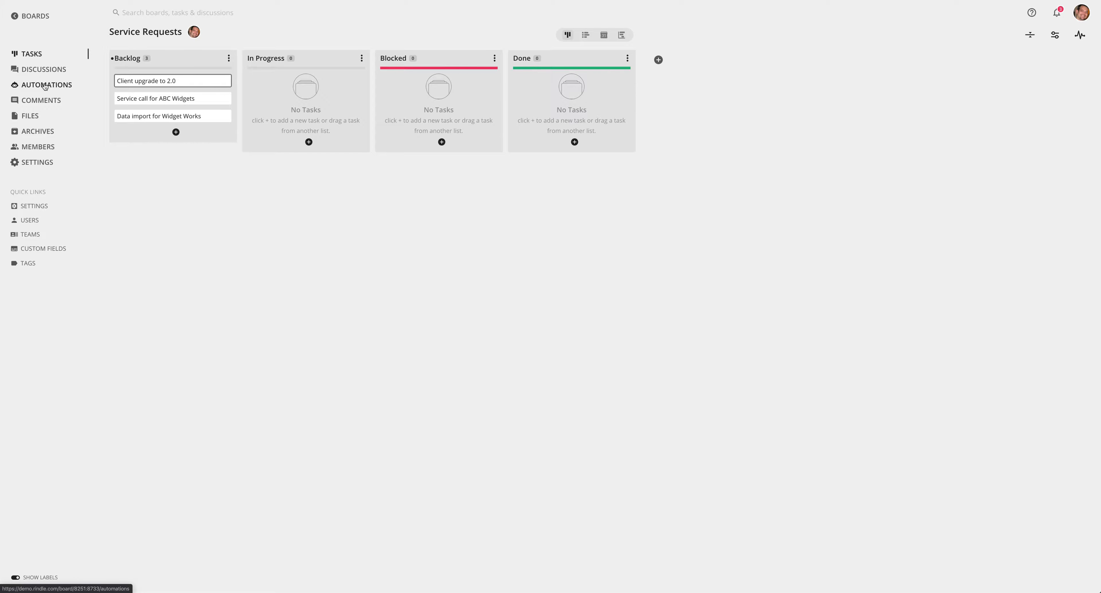
- Go to the Service Requests board's Automations page from the sidebar
{"action": "left_click", "coordinate": [47, 85]}
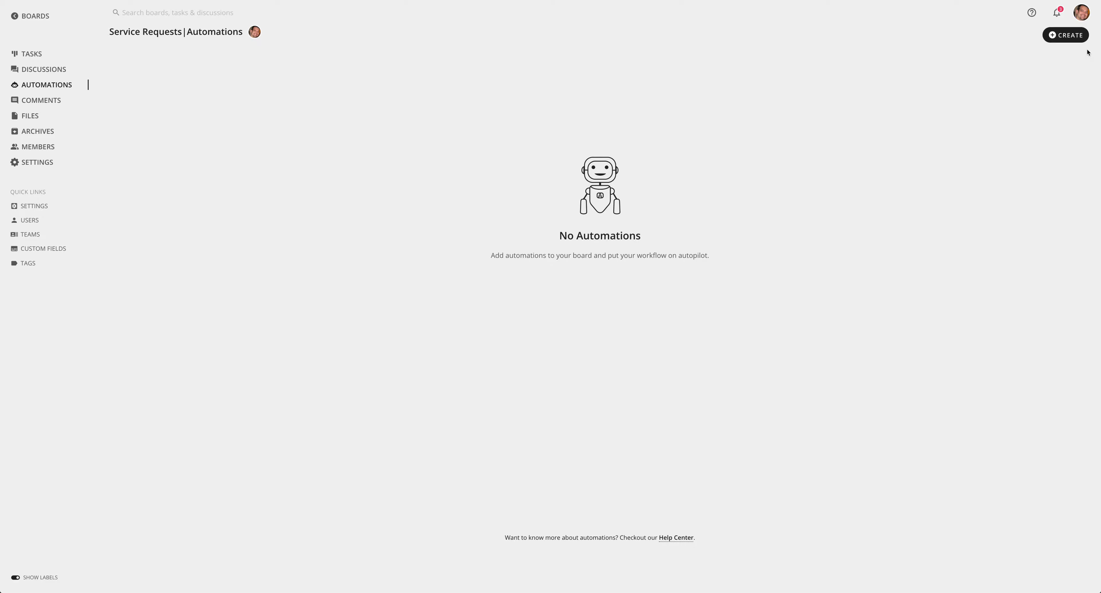
{"action": "mouse_move", "coordinate": [1064, 38]}
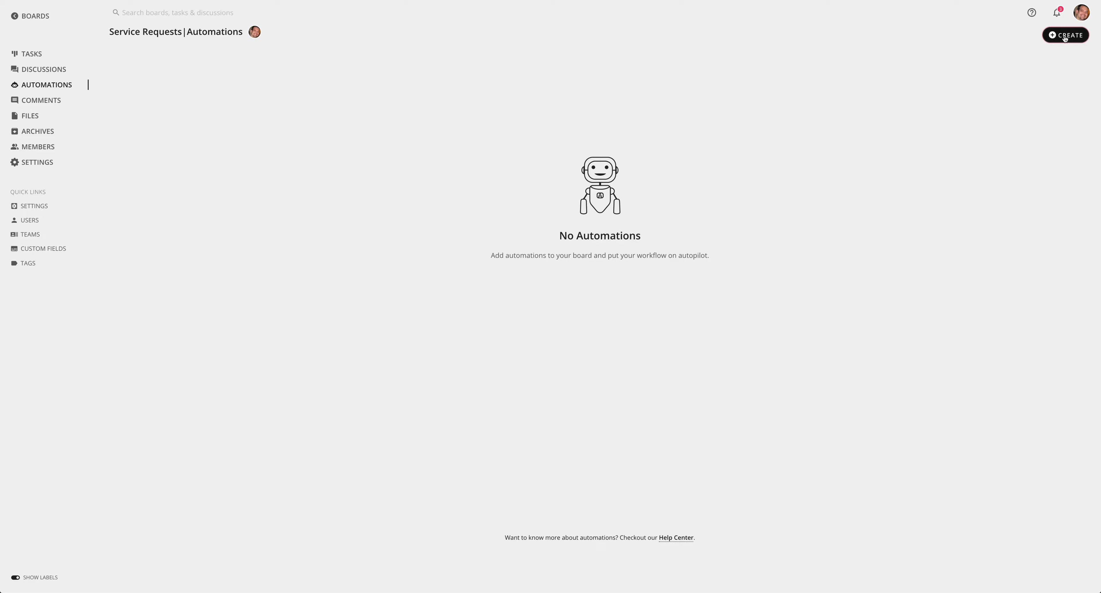
- Create a new automation rule, bringing up the blank 'Automation #1' form
{"action": "left_click", "coordinate": [1065, 36]}
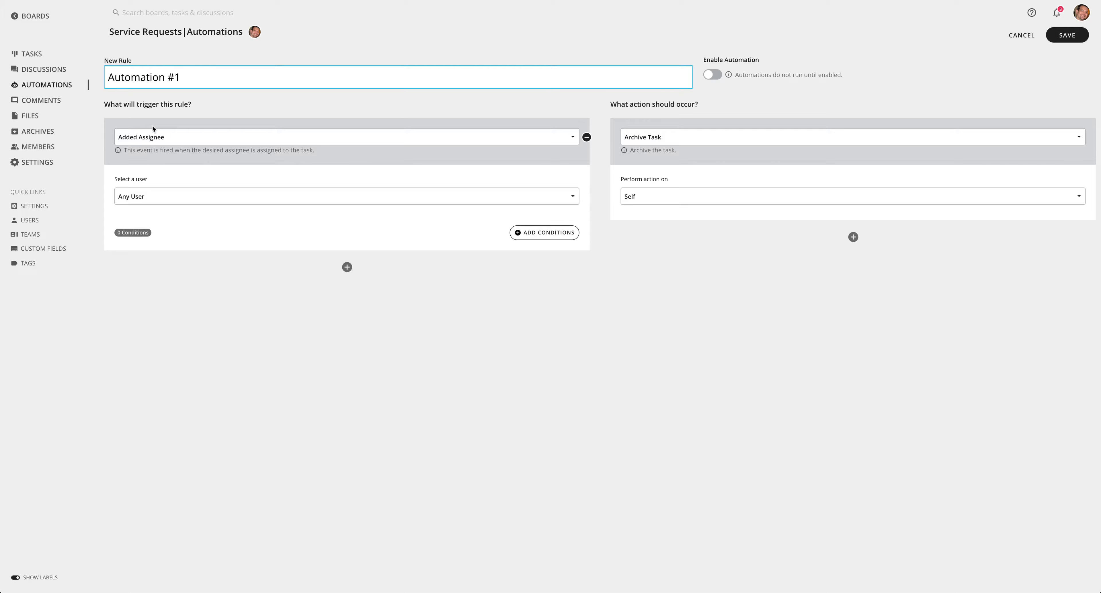
{"action": "mouse_move", "coordinate": [155, 138]}
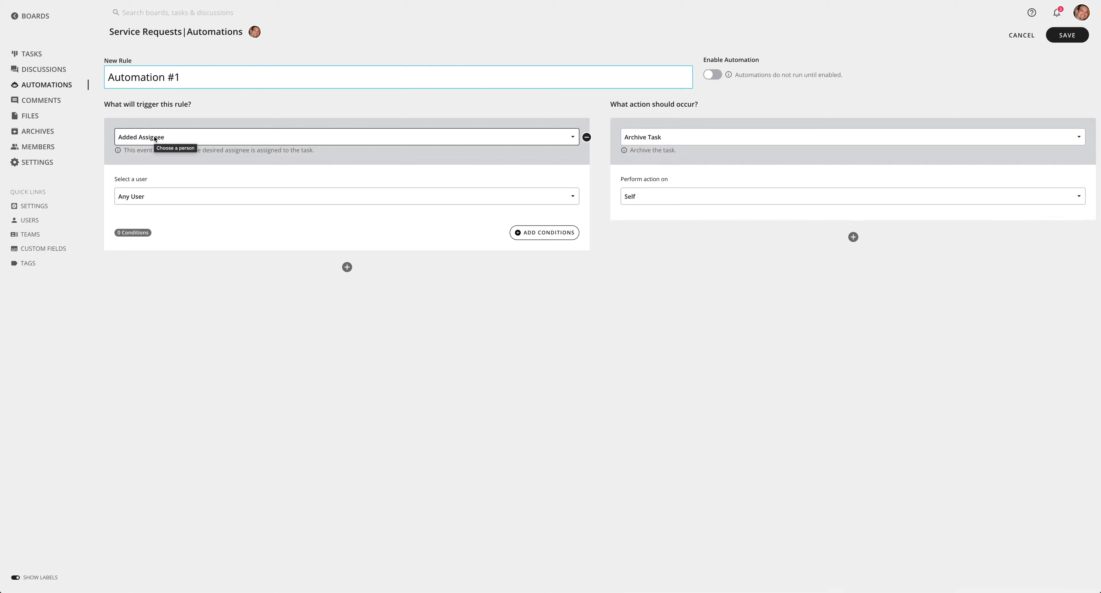
{"action": "mouse_move", "coordinate": [167, 138]}
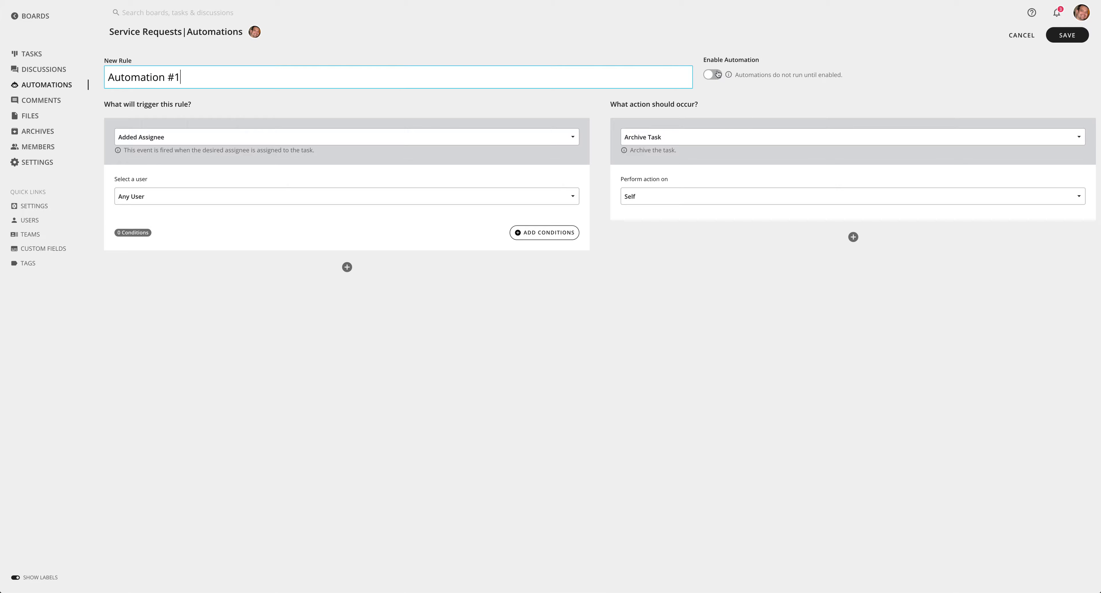
{"action": "mouse_move", "coordinate": [714, 75]}
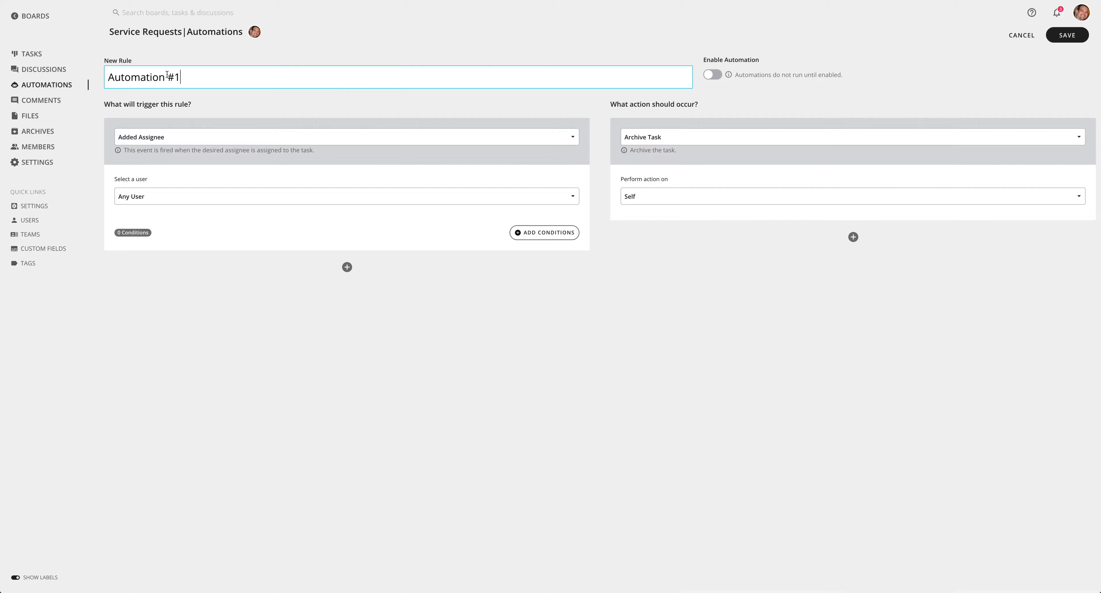
- Replace the default rule name with 'When moved to Done, mark task complete'
{"action": "triple_click", "coordinate": [143, 77]}
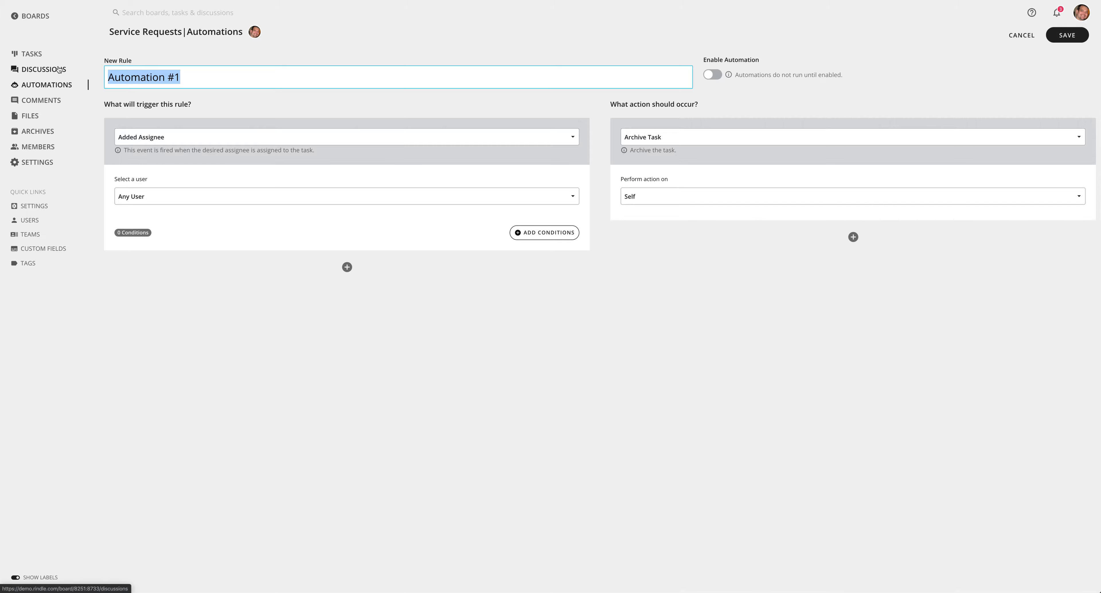
{"action": "type", "text": "When"}
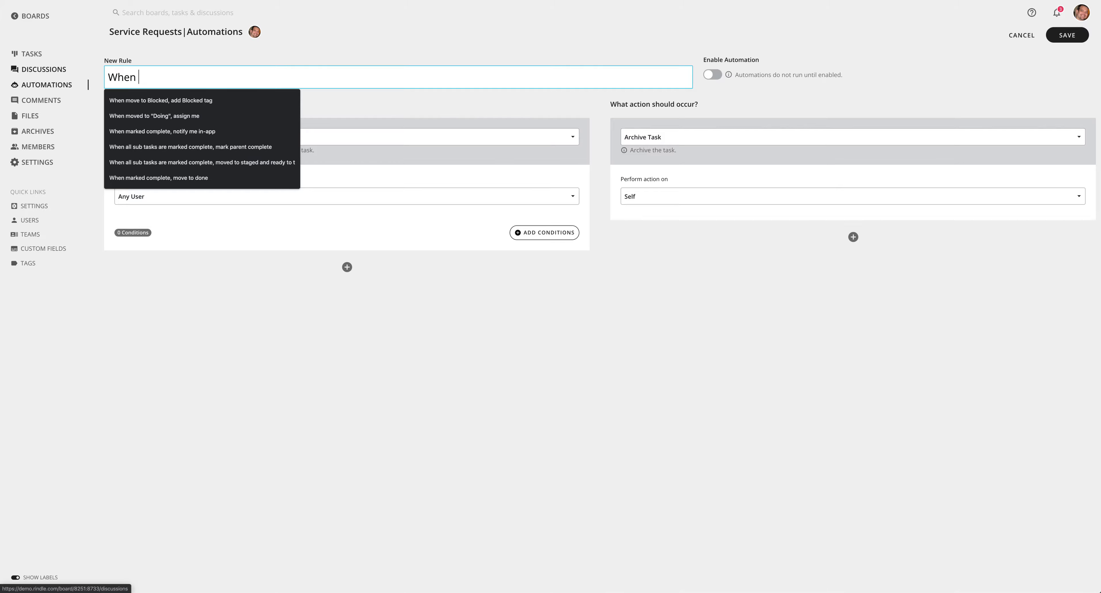
{"action": "type", "text": "moved to Done"}
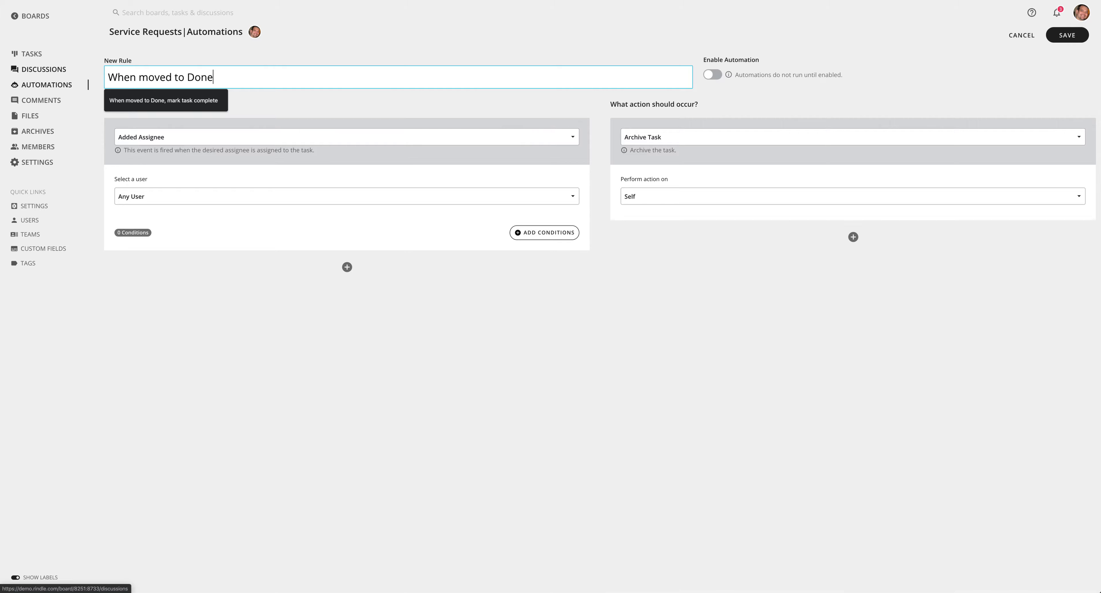
{"action": "type", "text": ","}
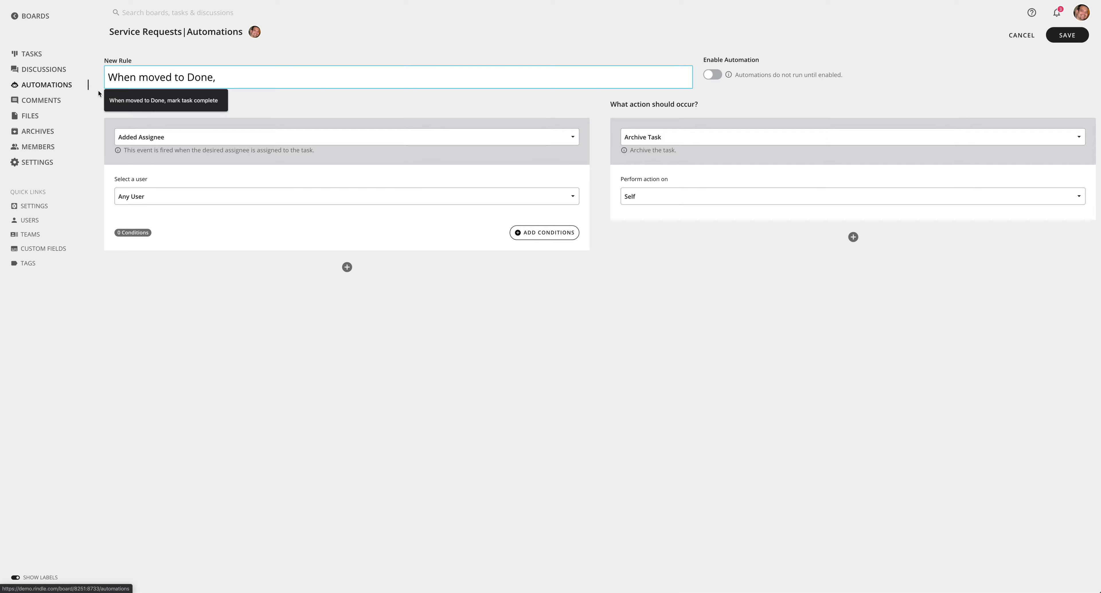
{"action": "type", "text": "mark task complete"}
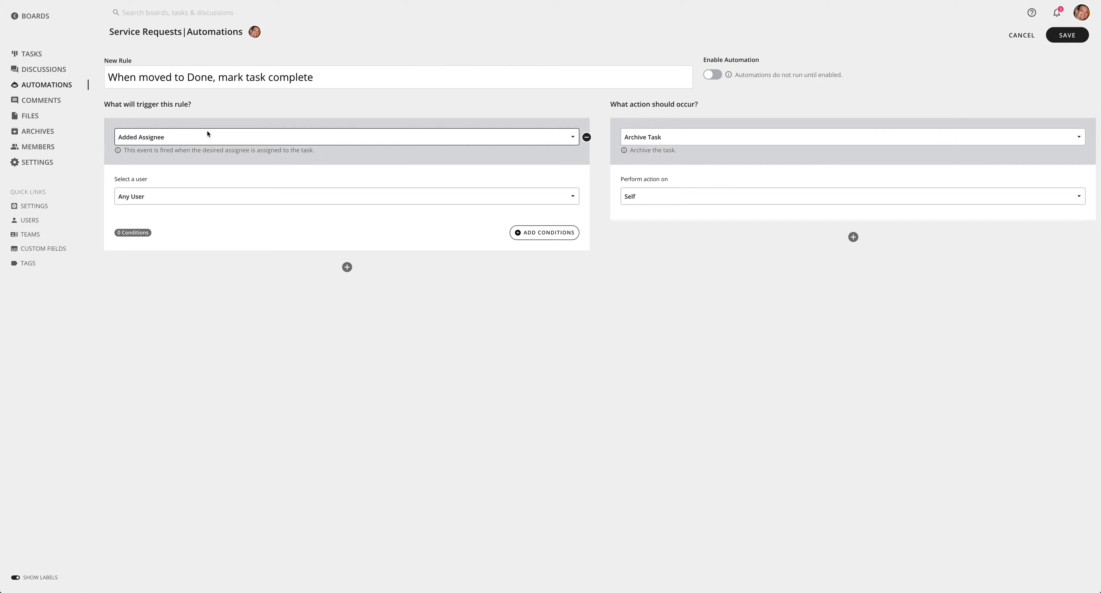
- Set the trigger to Moved Or Added Task with Done as its list
{"action": "left_click", "coordinate": [327, 122]}
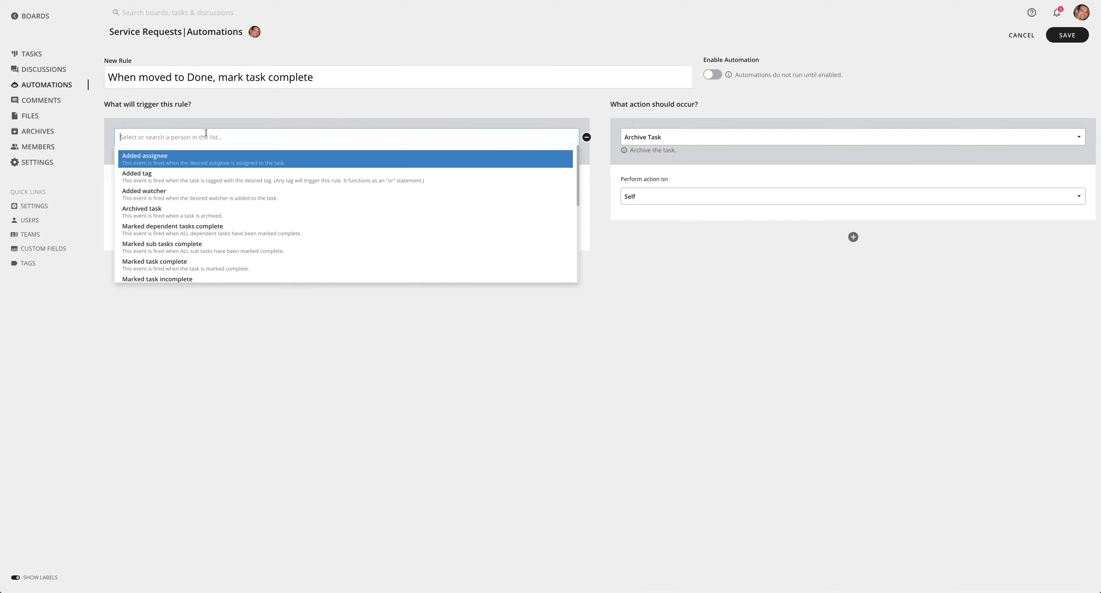
{"action": "mouse_move", "coordinate": [206, 165]}
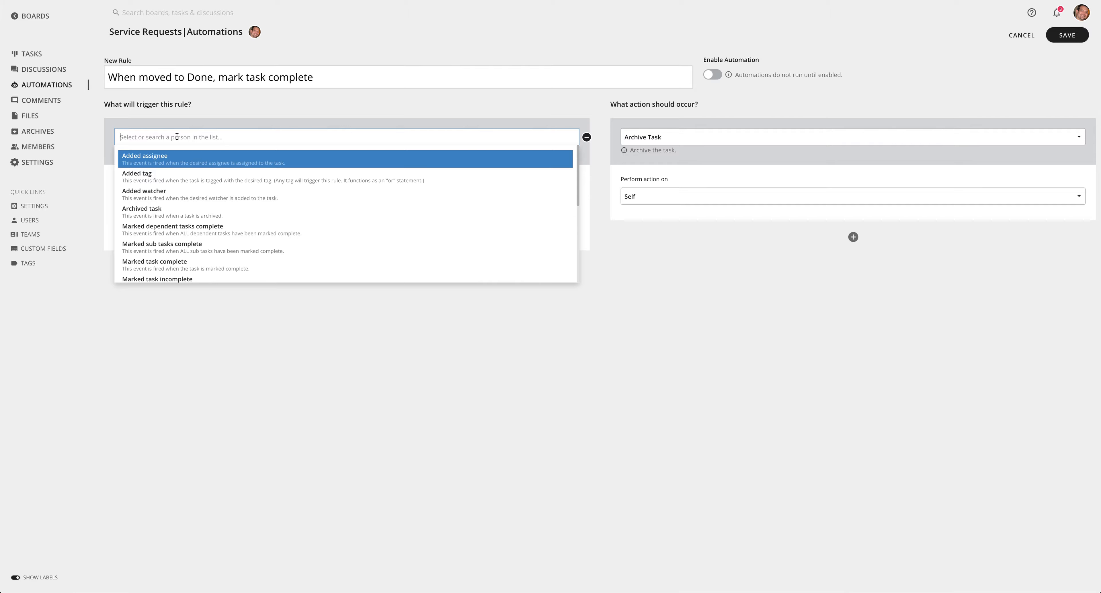
{"action": "type", "text": "move"}
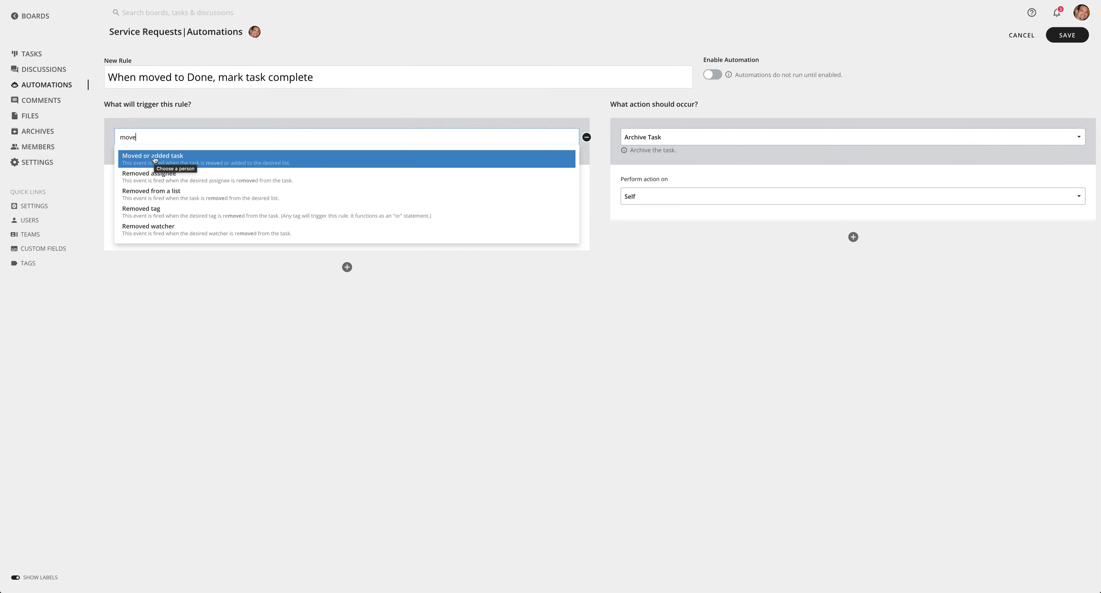
{"action": "left_click", "coordinate": [153, 156]}
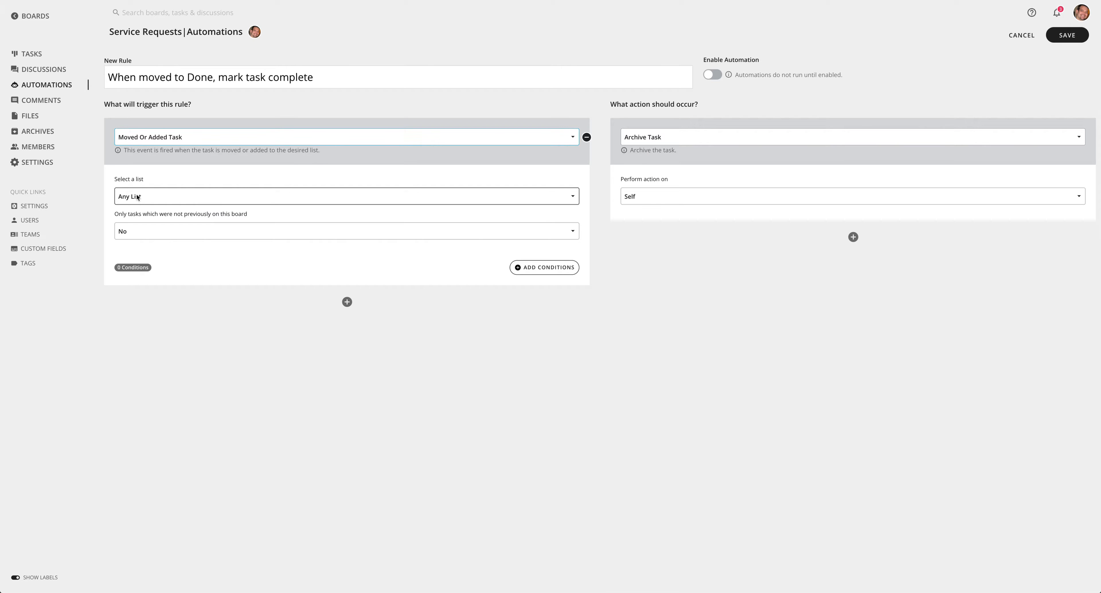
{"action": "left_click", "coordinate": [346, 193]}
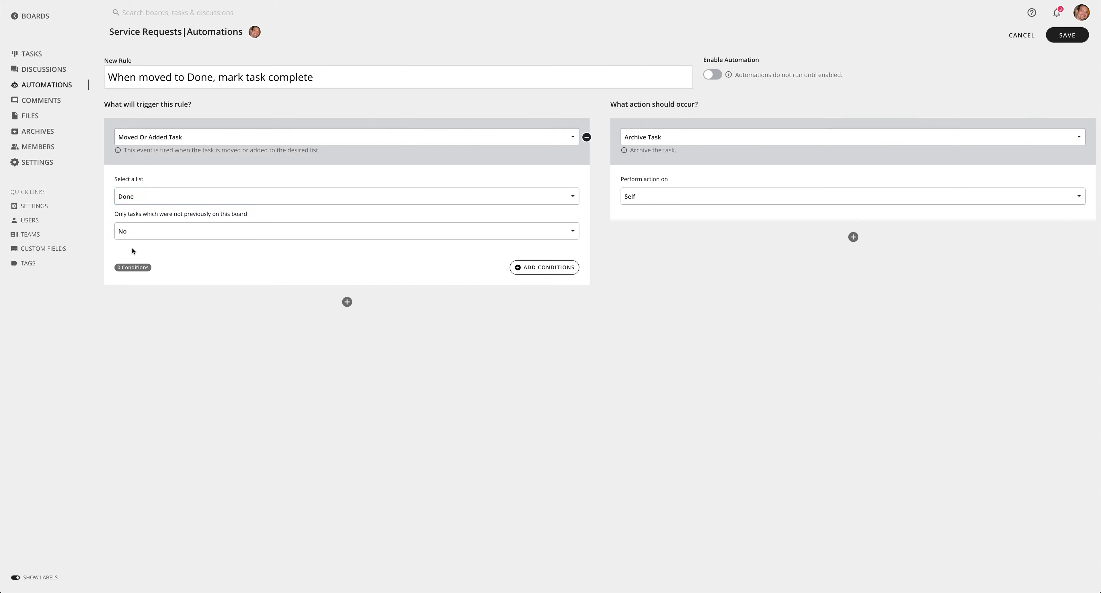
{"action": "left_click", "coordinate": [346, 193]}
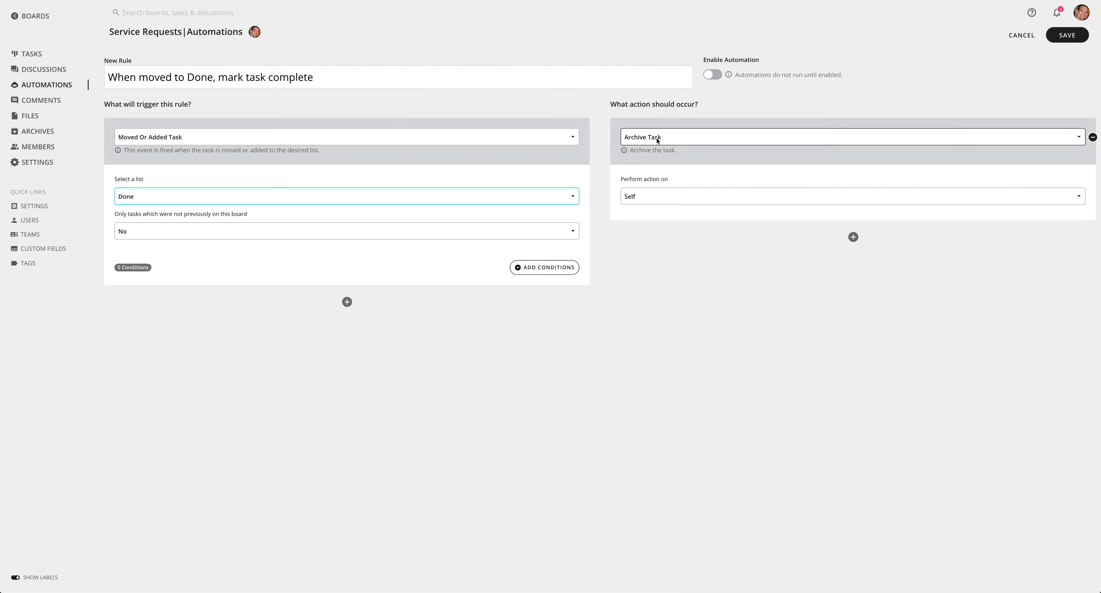
- Choose Mark Task Complete as the rule's action
{"action": "left_click", "coordinate": [832, 130]}
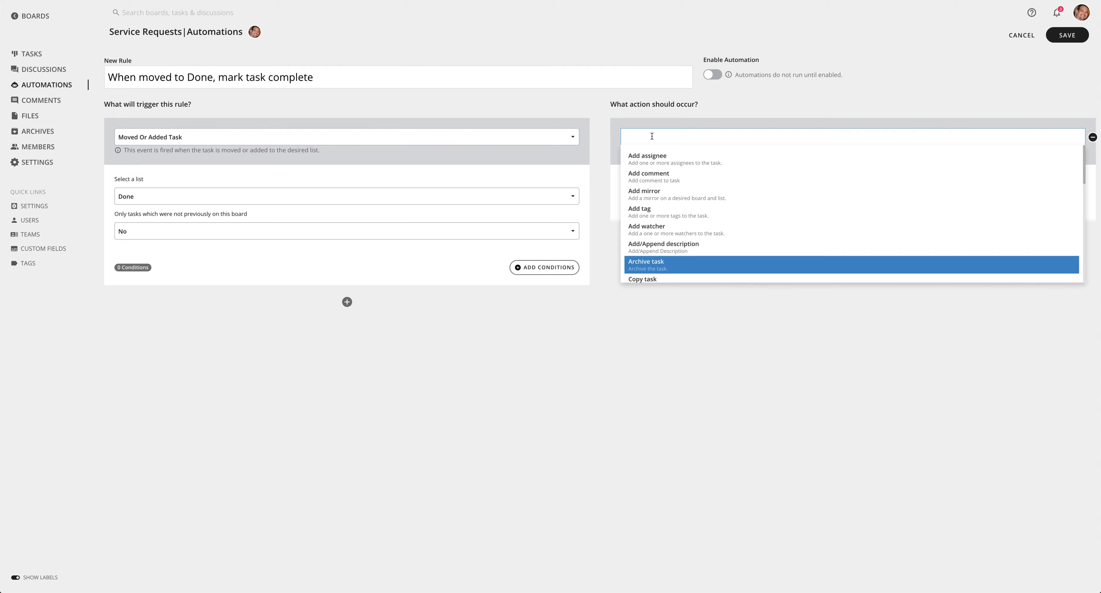
{"action": "type", "text": "mark"}
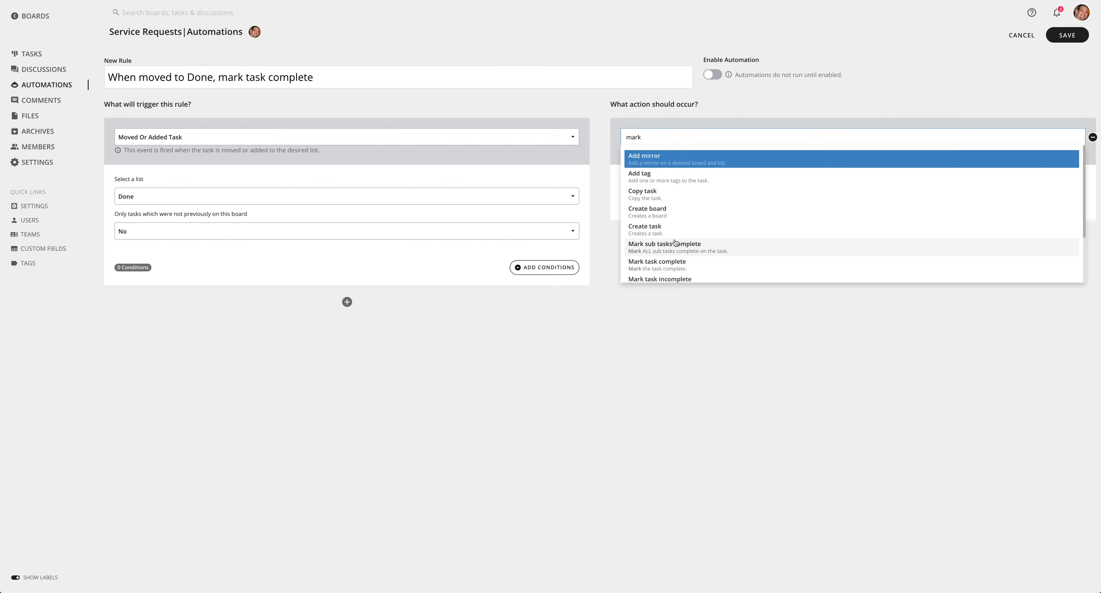
{"action": "left_click", "coordinate": [657, 262]}
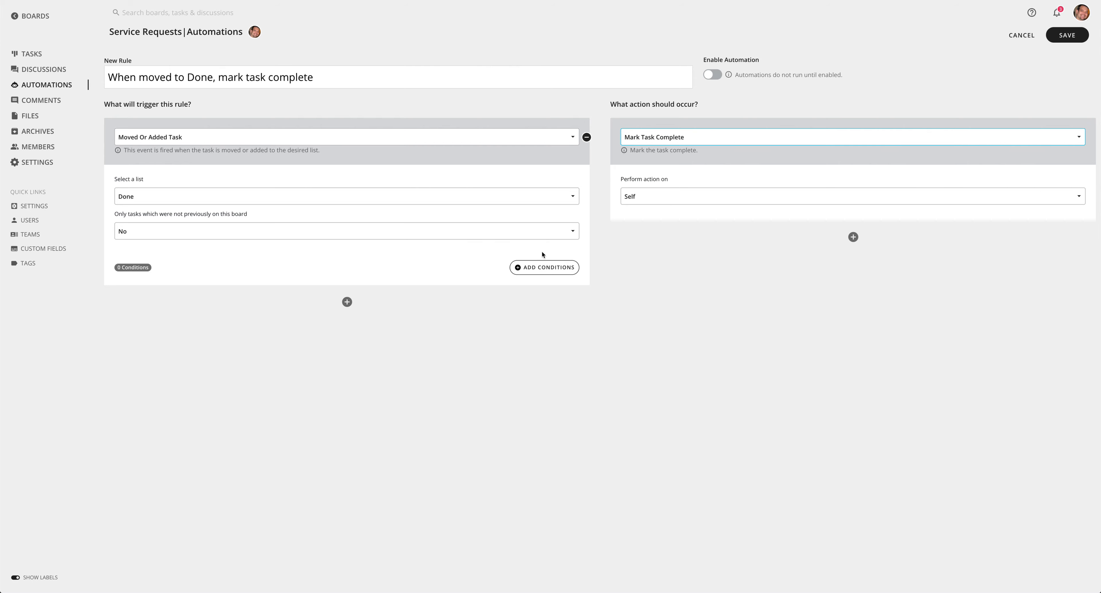
- Bring up the conditions editor and add an empty condition row
{"action": "left_click", "coordinate": [544, 268]}
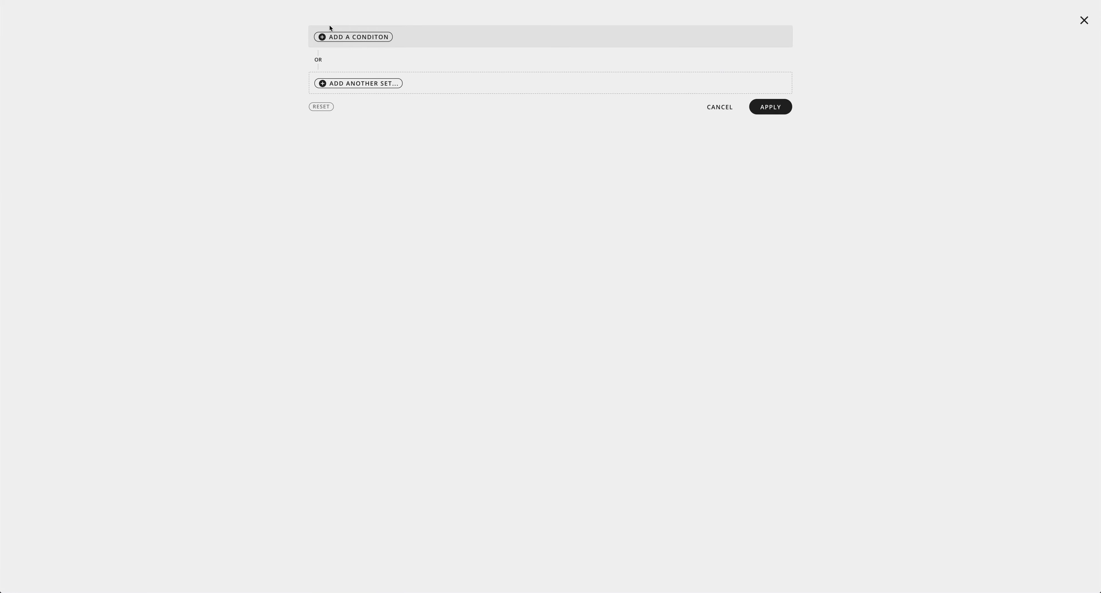
{"action": "left_click", "coordinate": [352, 37]}
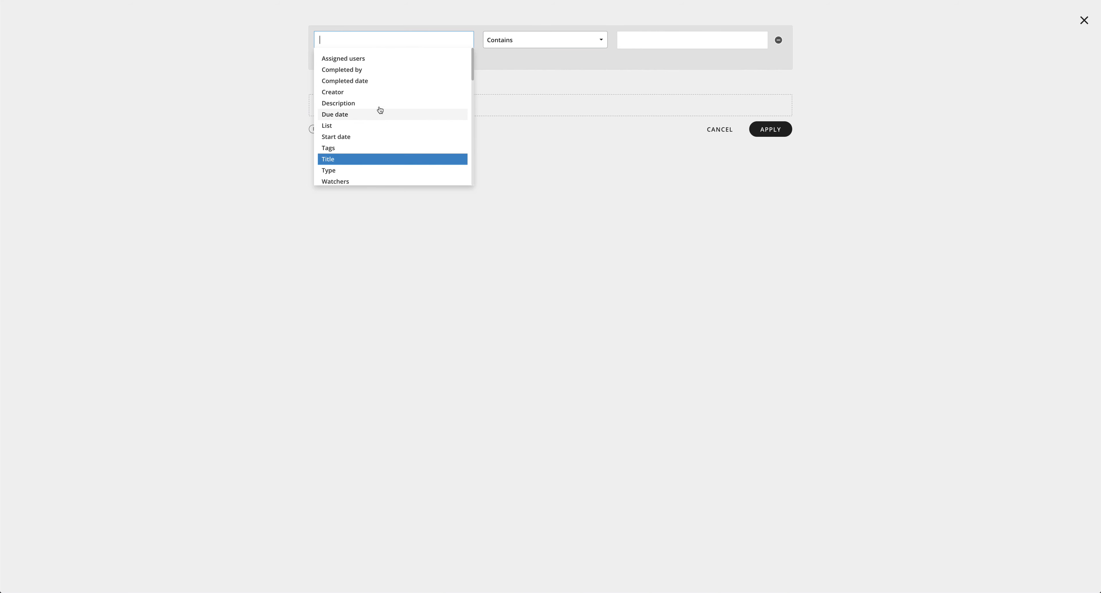
{"action": "mouse_move", "coordinate": [722, 137]}
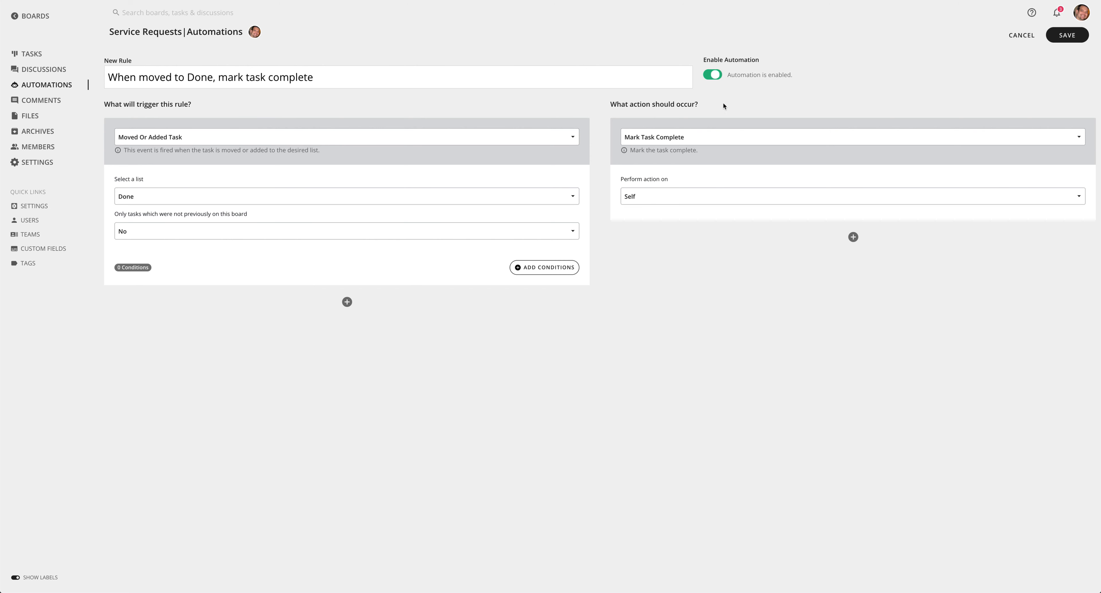
- Save the rule, then drag 'Client upgrade to 2.0' into the Done list on the board
{"action": "left_click", "coordinate": [1069, 35]}
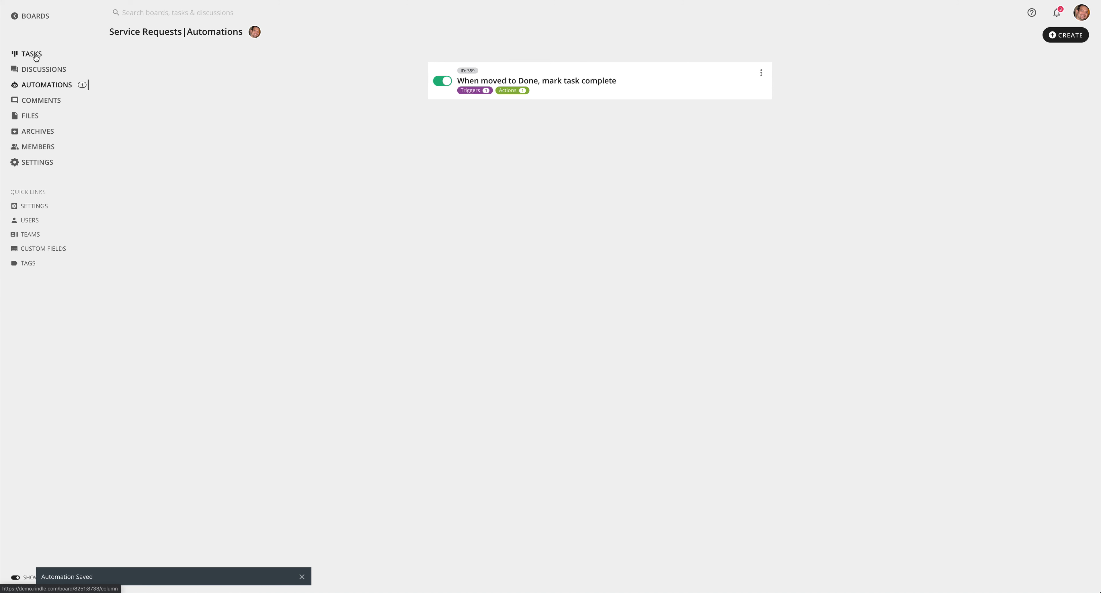
{"action": "left_click", "coordinate": [31, 54]}
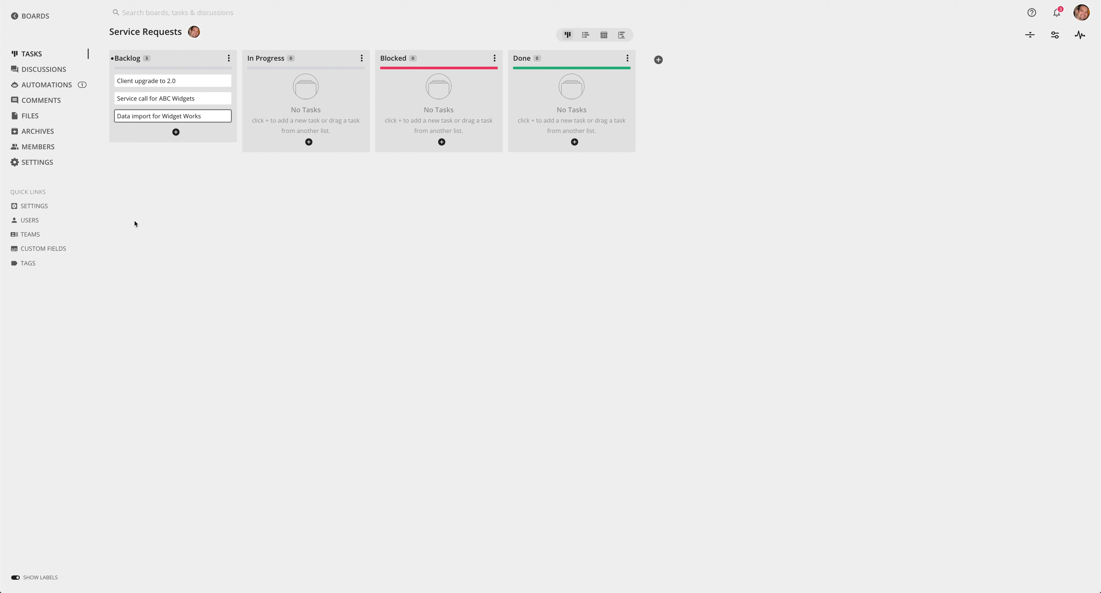
{"action": "mouse_move", "coordinate": [144, 85]}
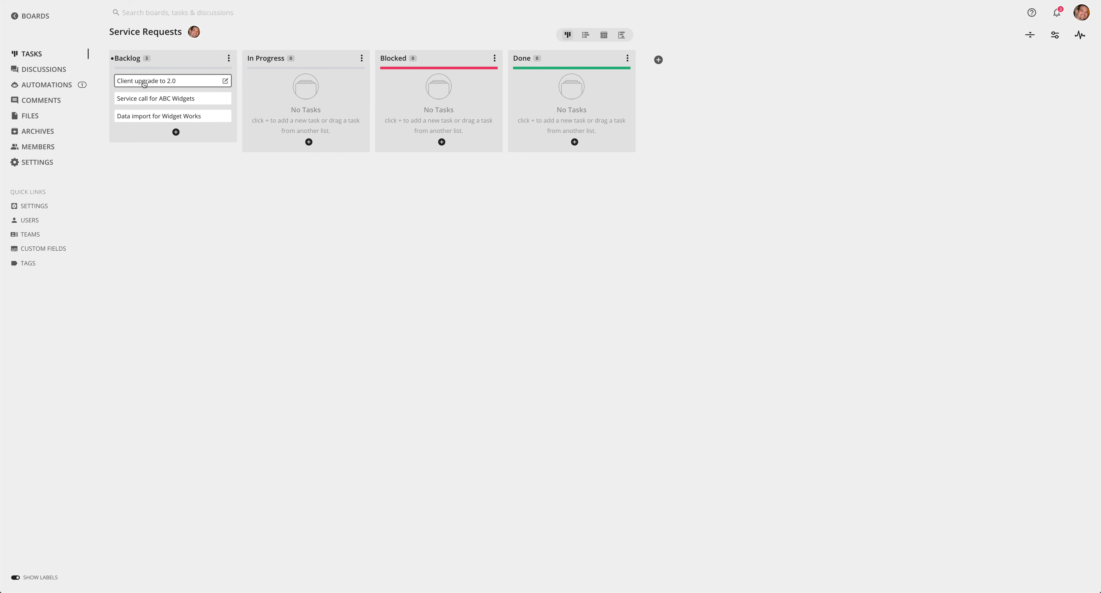
{"action": "left_click_drag", "start_coordinate": [172, 81], "coordinate": [571, 81]}
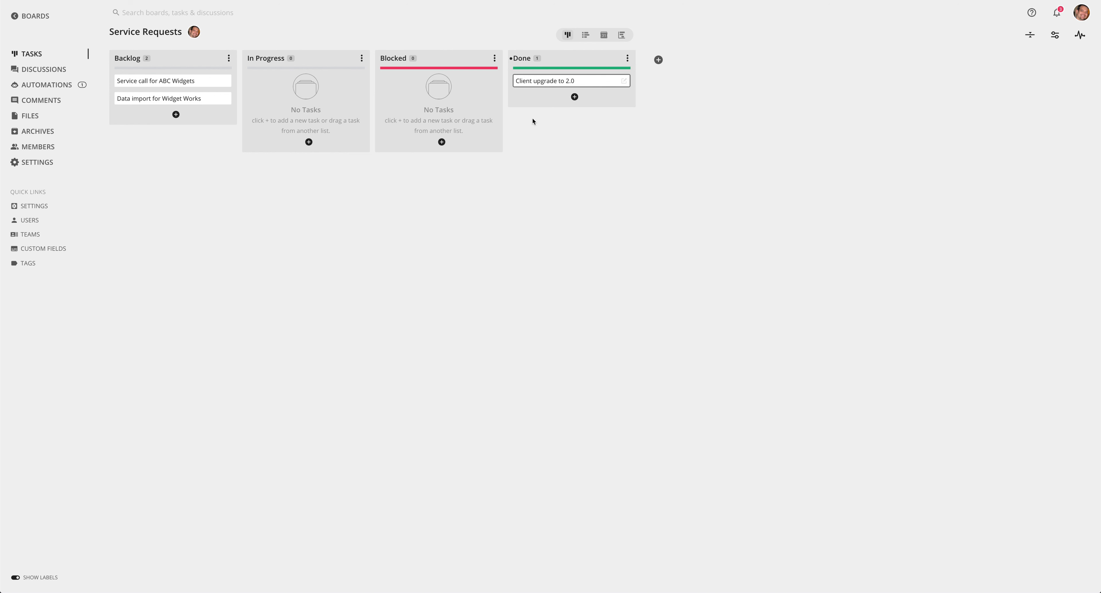